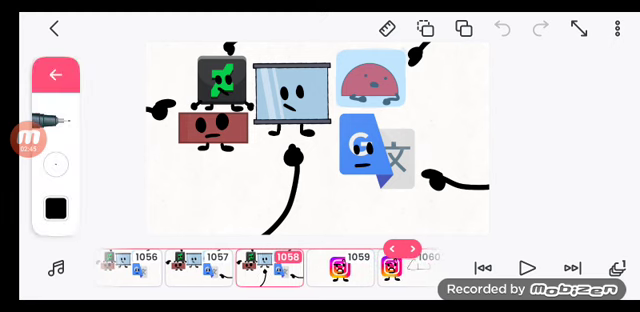
# - Step forward to frame 1075 with the glass box beside the green-lightning character
pyautogui.click(334, 262)
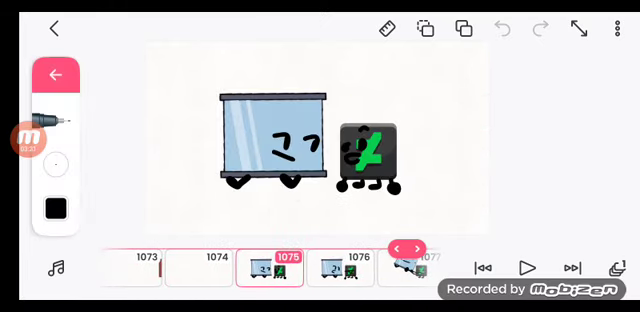
# - Advance to frame 1094 showing the Recovery Center machine and a small figure
pyautogui.click(410, 248)
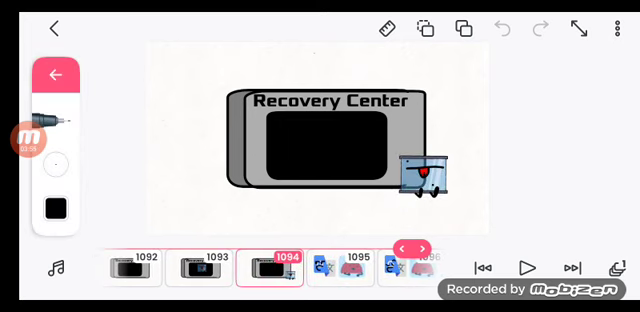
# - Advance to frame 1117 where the bowed Instagram logo character fills the canvas
pyautogui.click(418, 246)
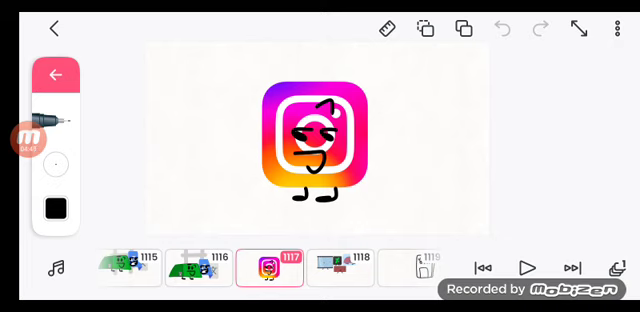
# - Step through the voting box frames 1118–1130 to the Instagram character beside the red dome
pyautogui.click(340, 268)
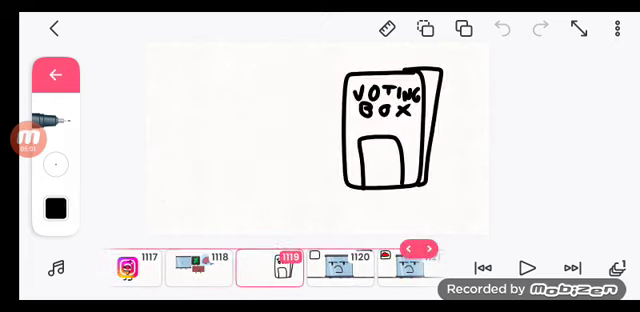
pyautogui.click(422, 250)
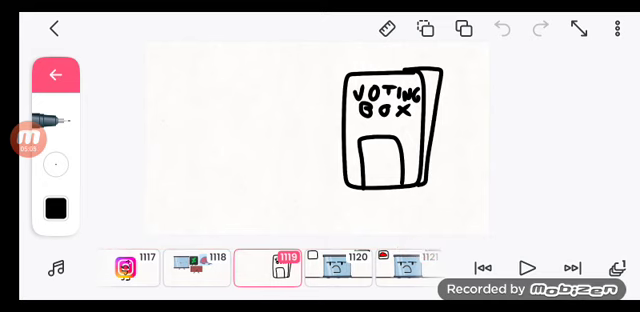
pyautogui.click(264, 262)
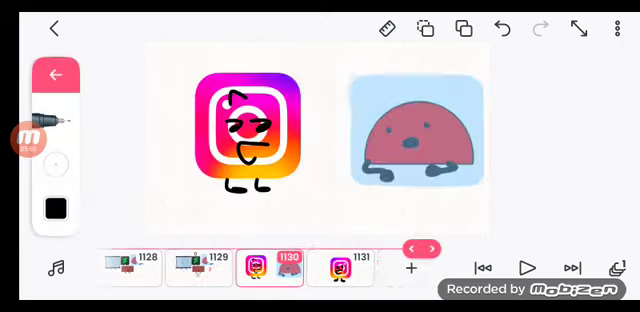
# - Reach the final frame 1131 with the Instagram character alone, mouth wobbling
pyautogui.click(56, 72)
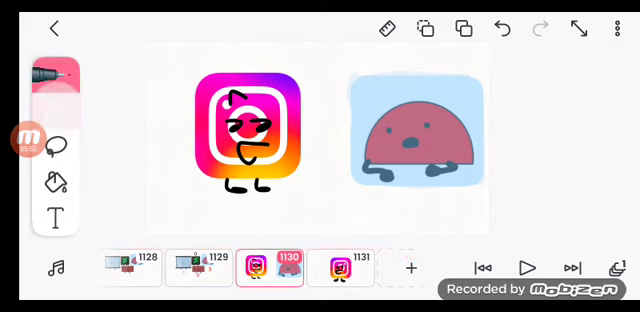
pyautogui.click(62, 74)
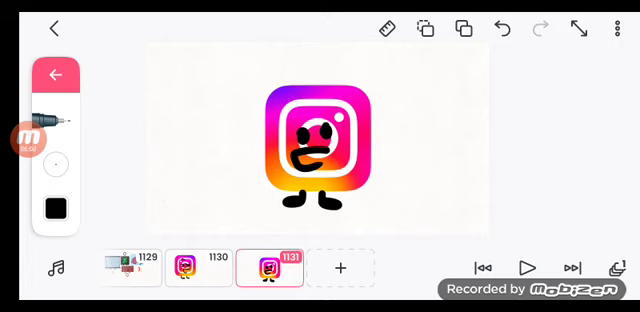
pyautogui.click(56, 78)
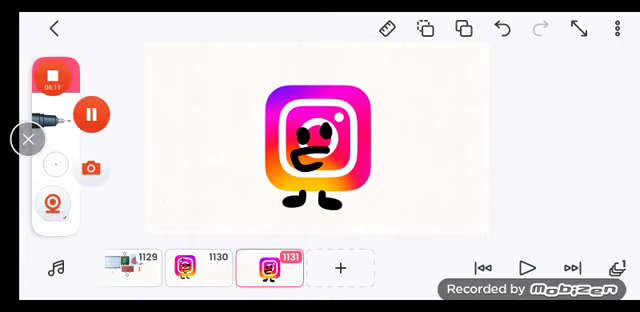